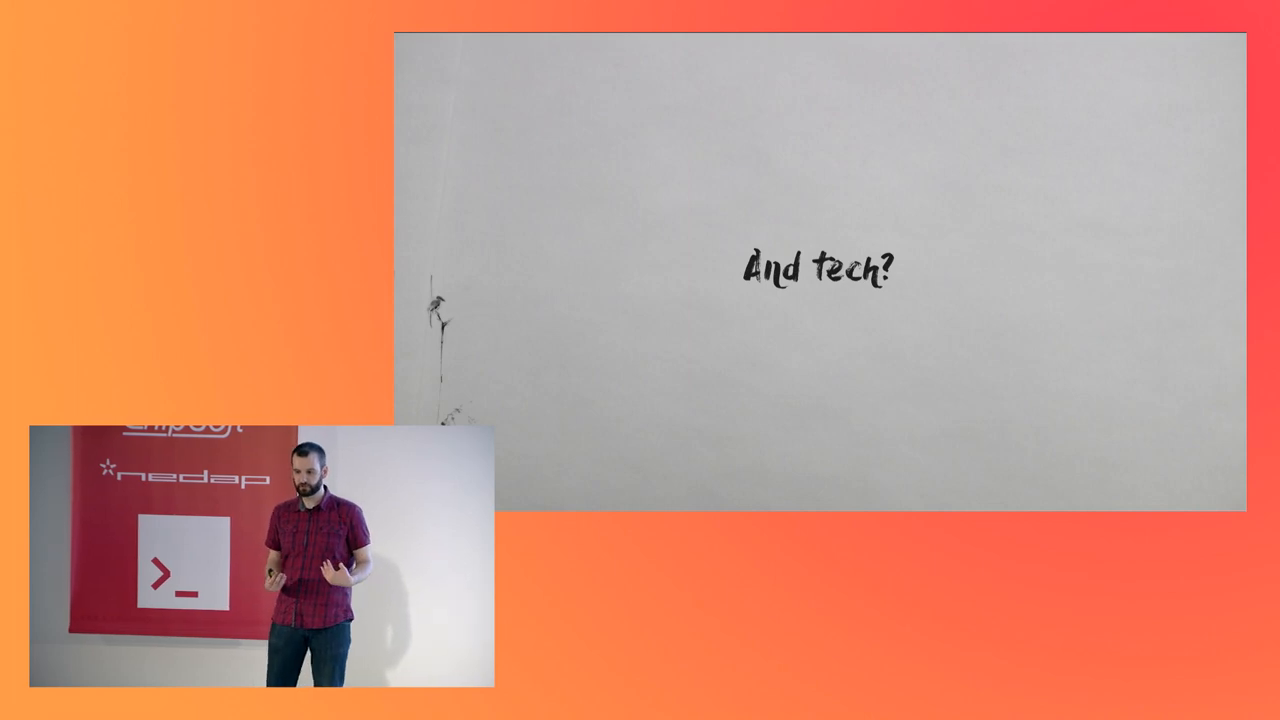
pyautogui.press('Right')
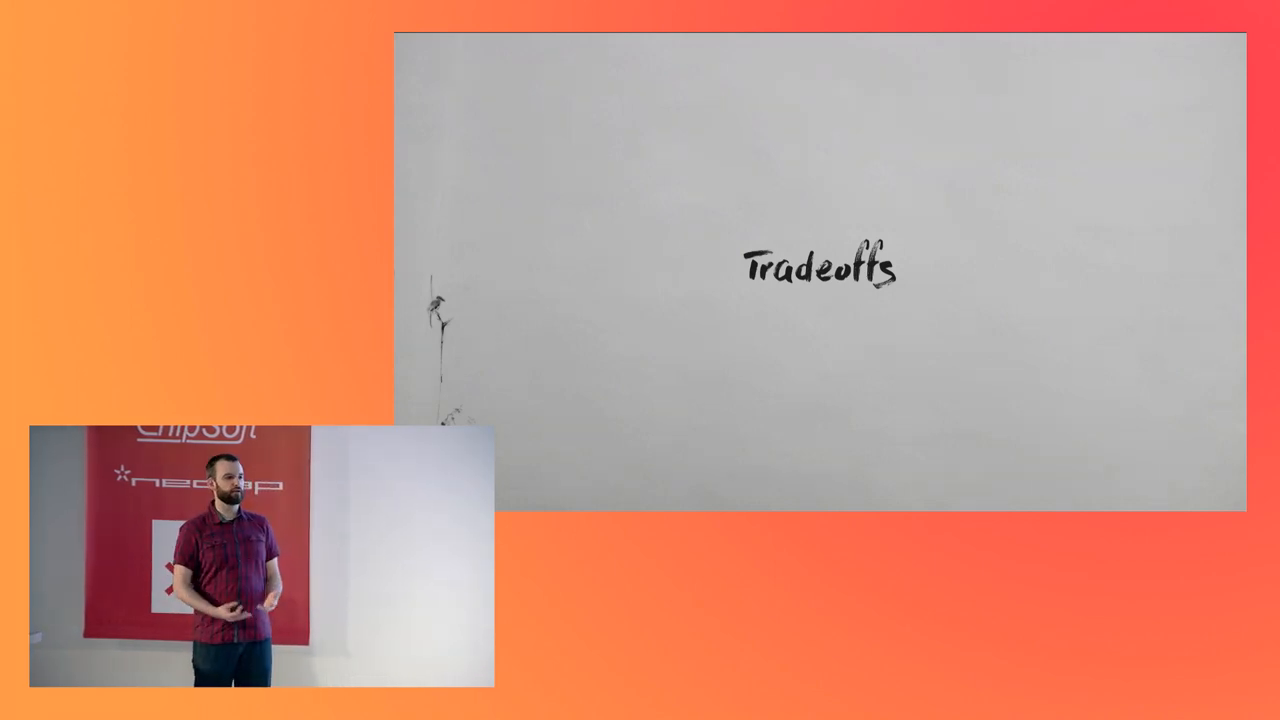
pyautogui.press('right')
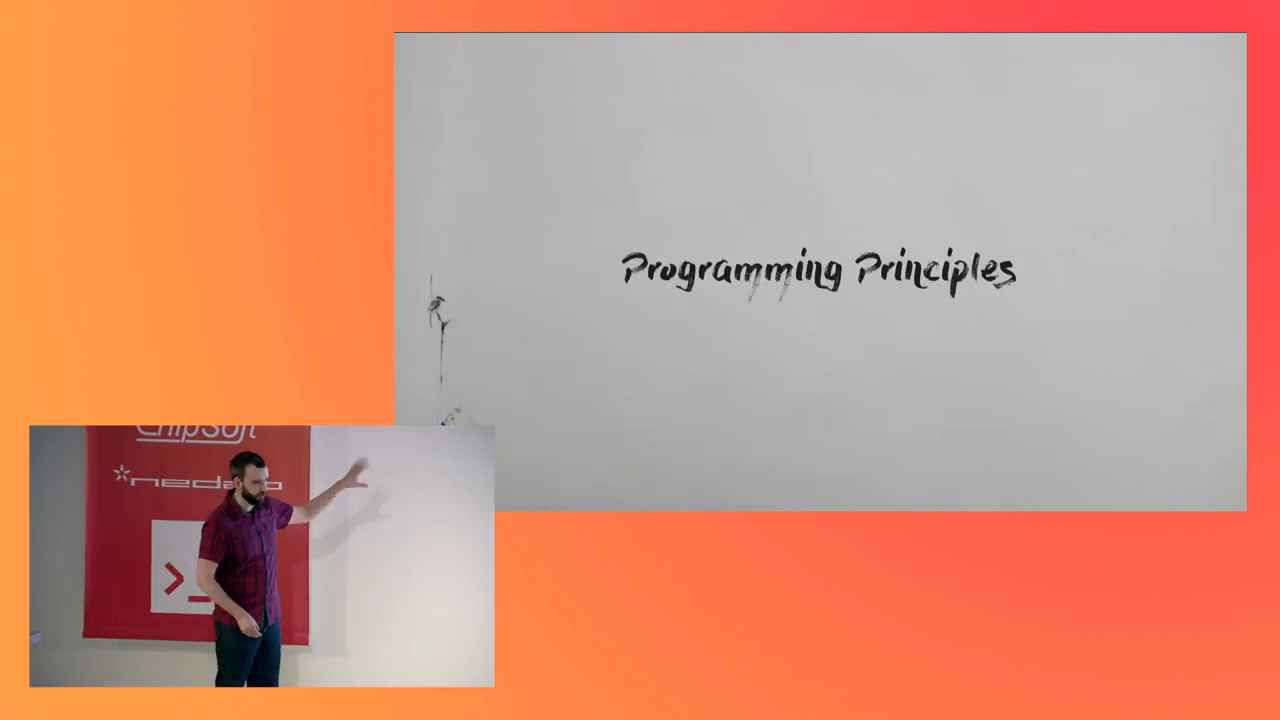